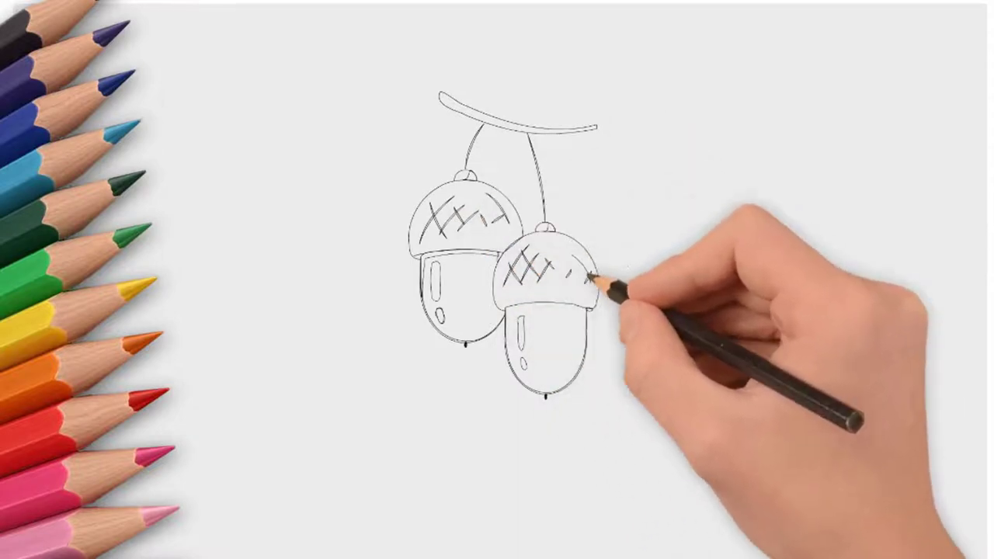
mouse_move(540, 268)
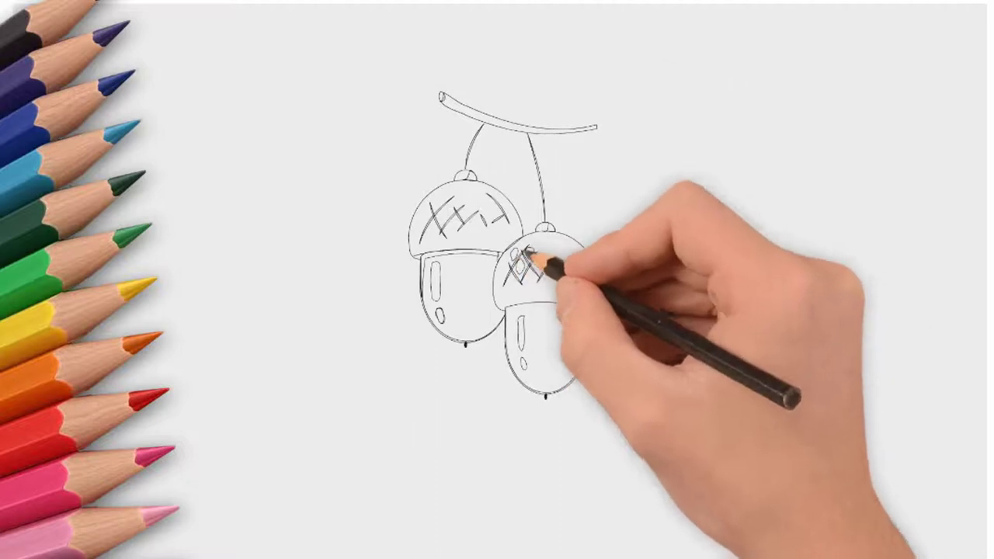